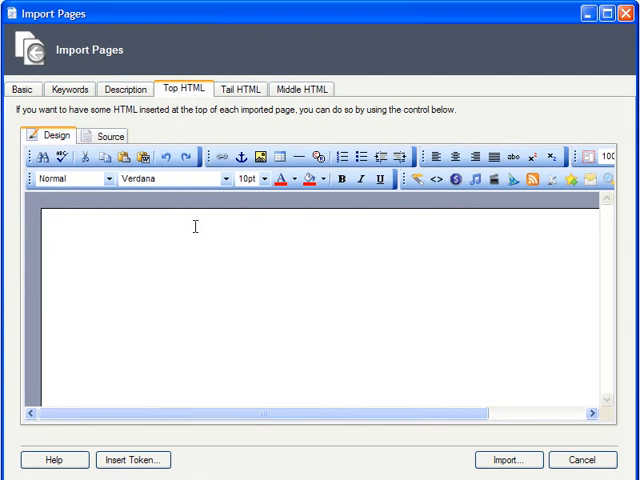
Step: Enter the top HTML 'was originally published in MacMongers Monthly. Reprinted with permission.' without the article-name placeholder
type("[Article name here] was originally published in MacMongers Monthly. Reprinted with permission.")
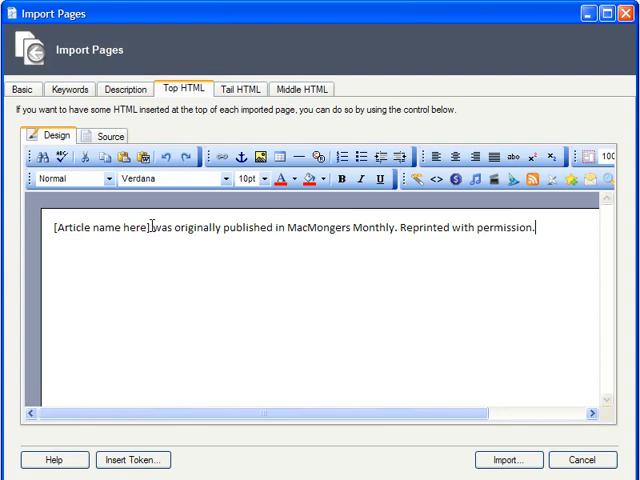
double_click(103, 227)
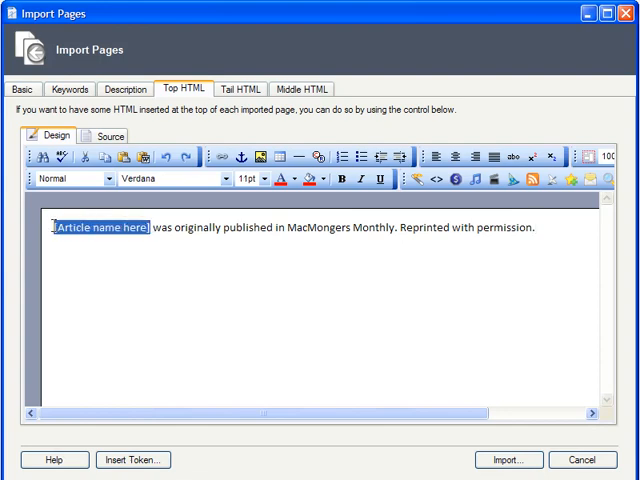
key("Delete")
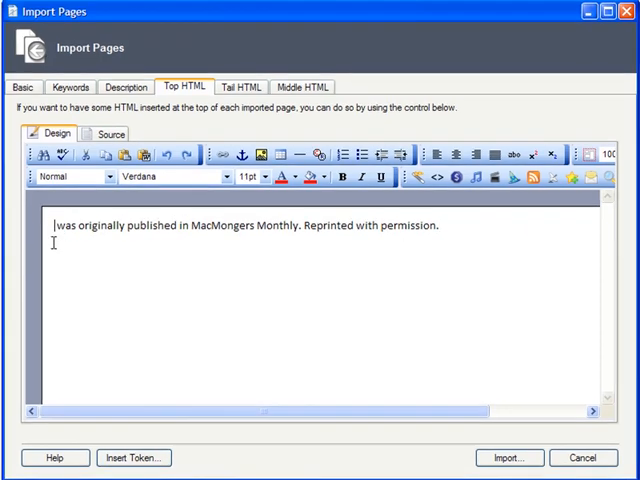
Step: Browse the Insert Token menu's This page submenu, then reach wizard Step 3 - Default Page Content
left_click(133, 457)
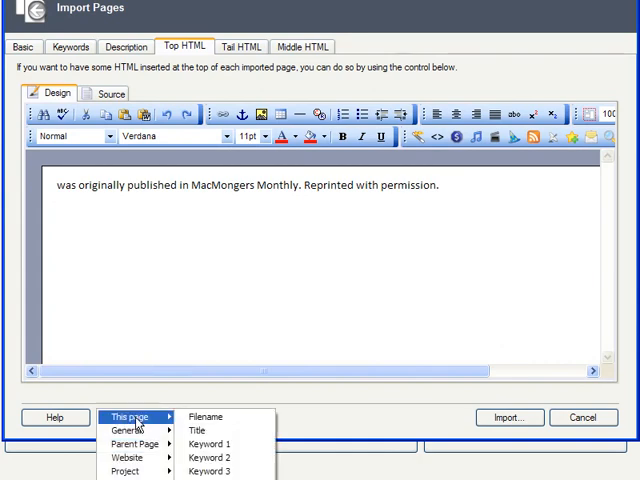
left_click(199, 430)
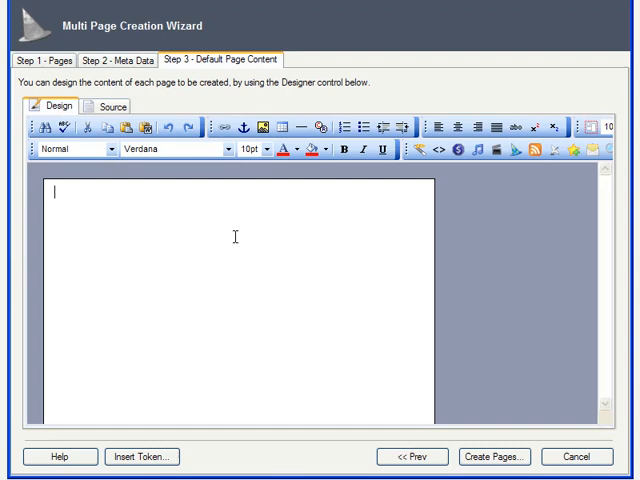
Step: Type 'One of the best new features of the {%TITLE%} – [Feature]', inserting the Title token
type("One of the best new features of the [product model] – [Feature]")
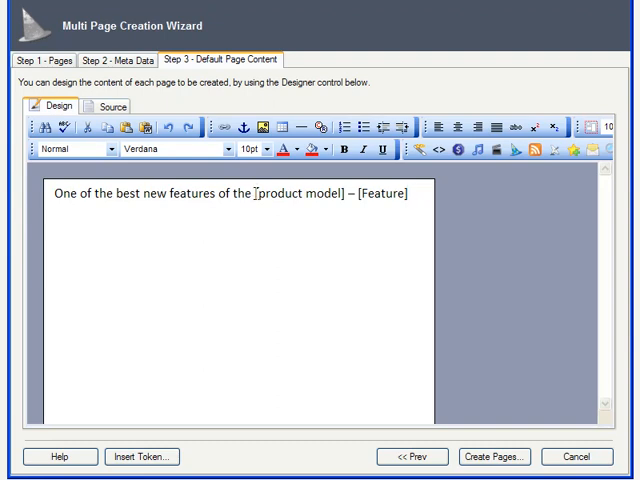
double_click(298, 195)
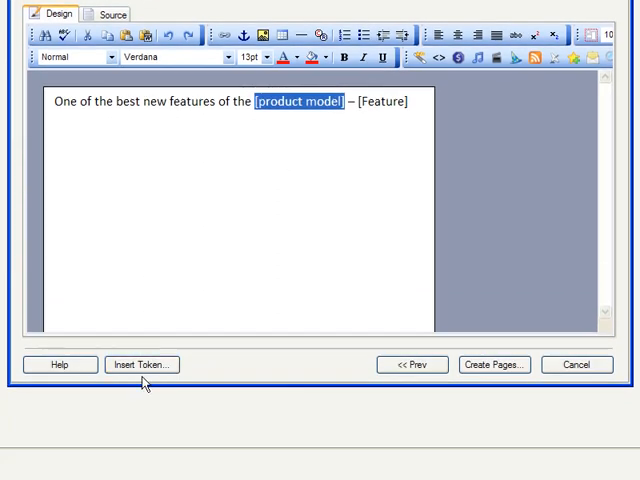
left_click(141, 364)
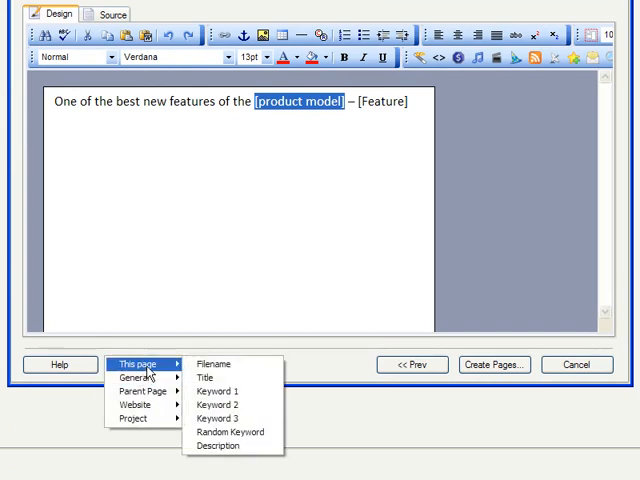
mouse_move(203, 377)
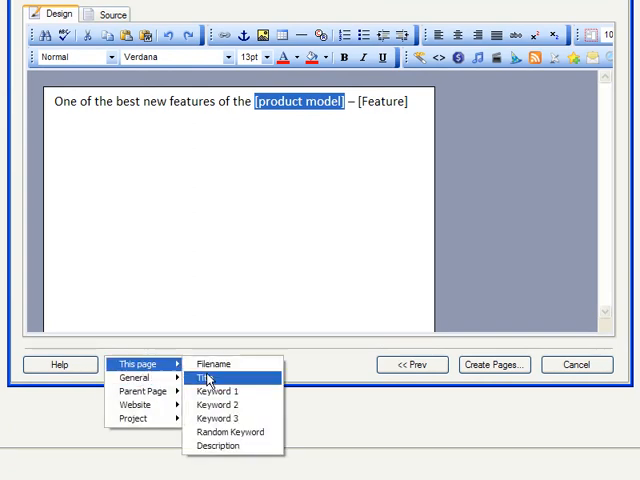
left_click(206, 377)
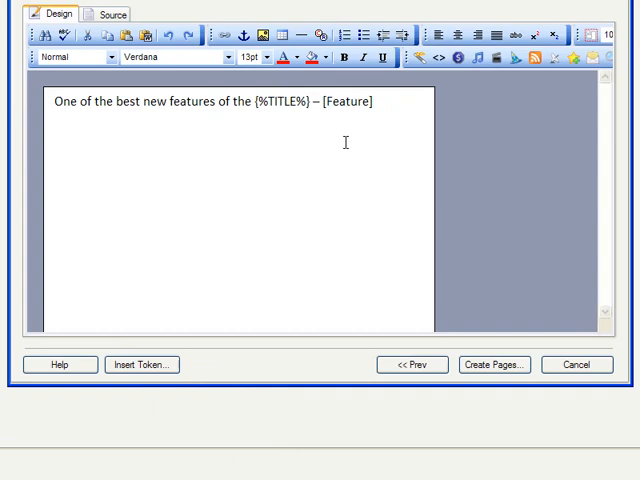
Step: Swap the [Feature] placeholder for the {%KEYWORDRANDOM%} token from Insert Token > This page
double_click(350, 101)
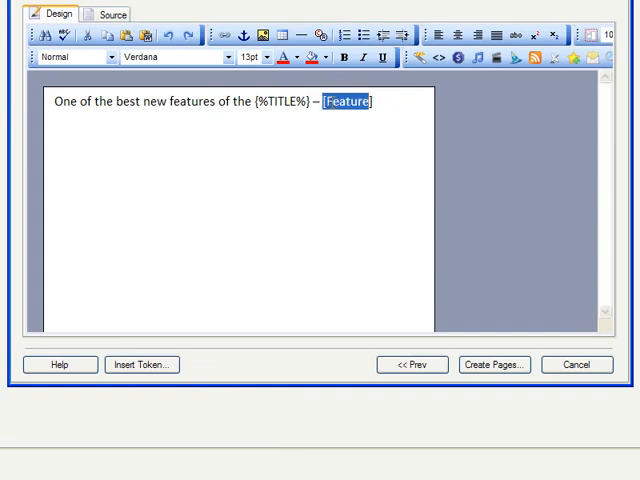
mouse_move(270, 176)
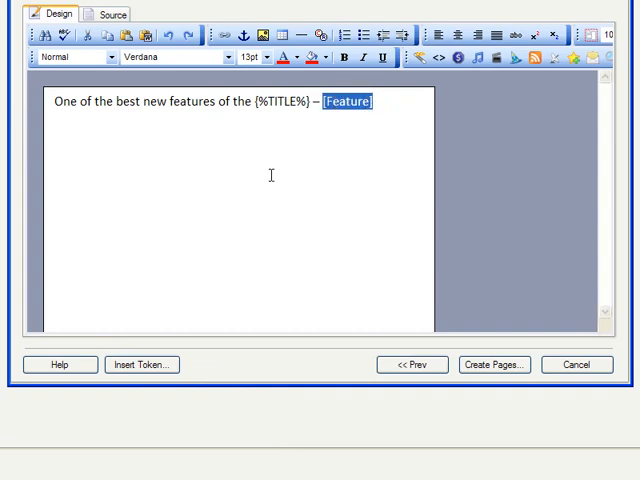
left_click(141, 364)
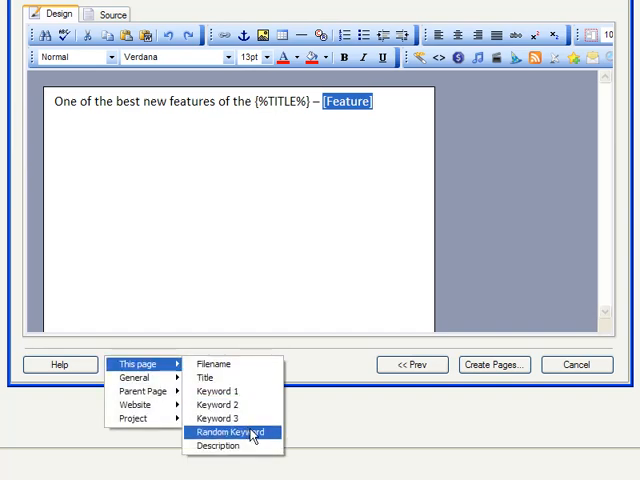
left_click(229, 431)
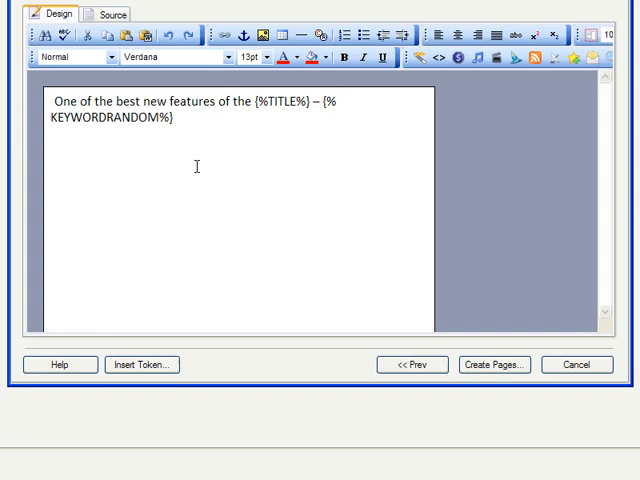
mouse_move(137, 333)
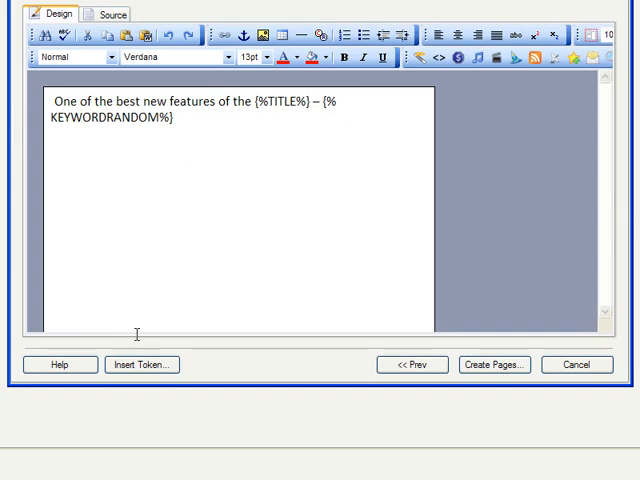
Step: Add the :T modifier so the token reads {%KEYWORDRANDOM:T%}
left_click(141, 364)
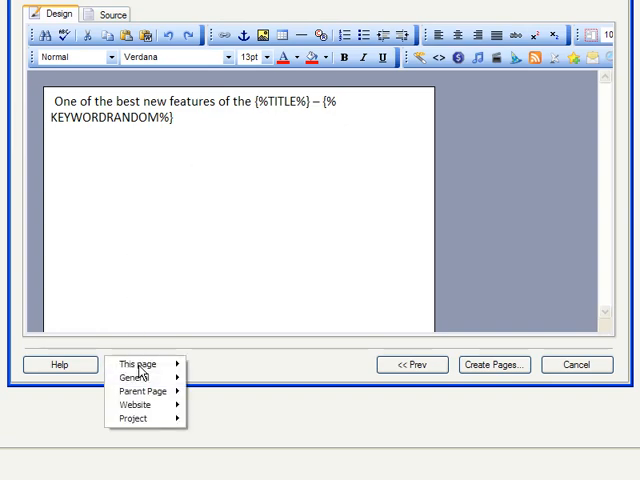
mouse_move(136, 376)
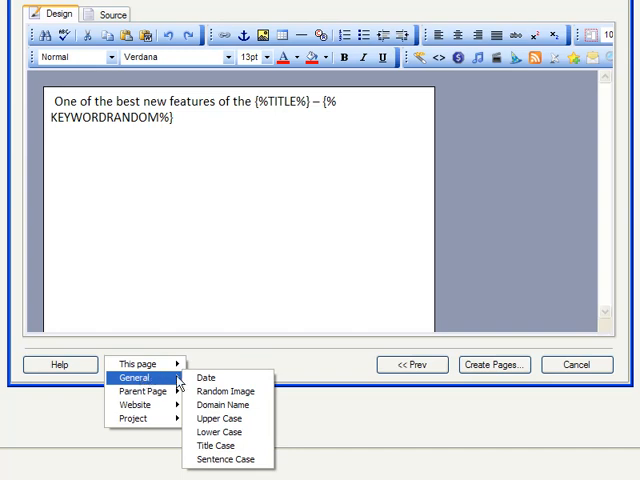
mouse_move(218, 431)
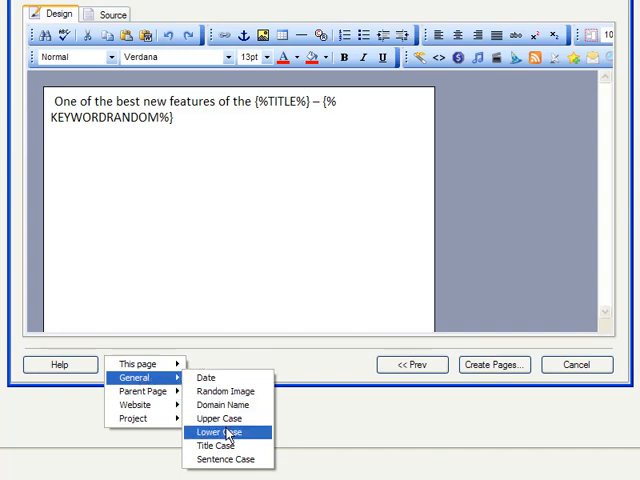
mouse_move(218, 418)
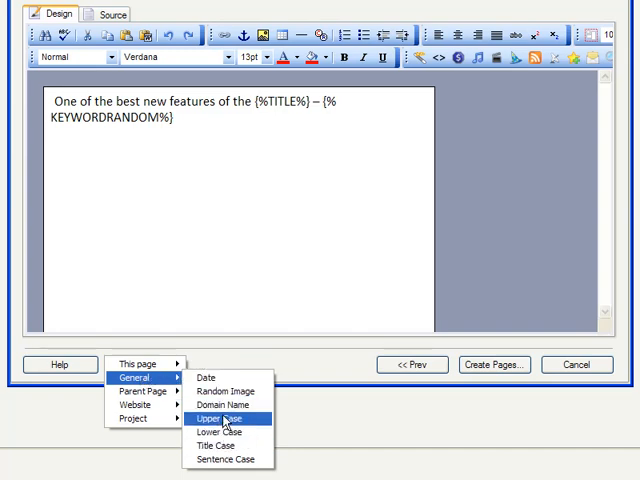
left_click(215, 418)
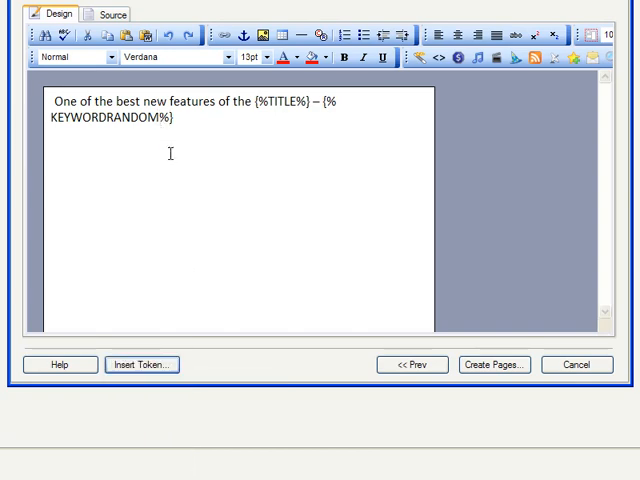
type(":T")
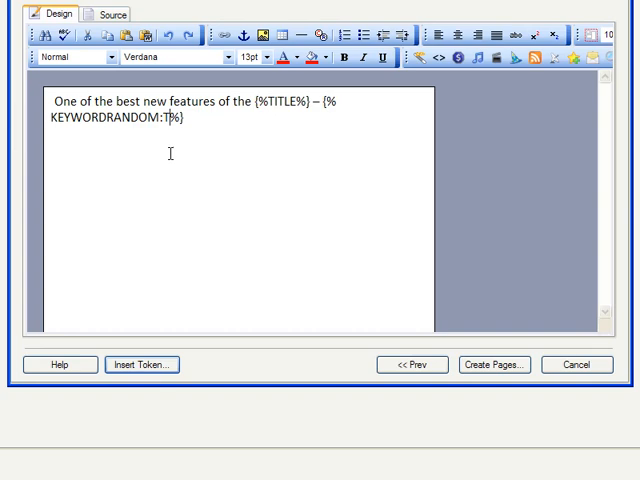
mouse_move(170, 233)
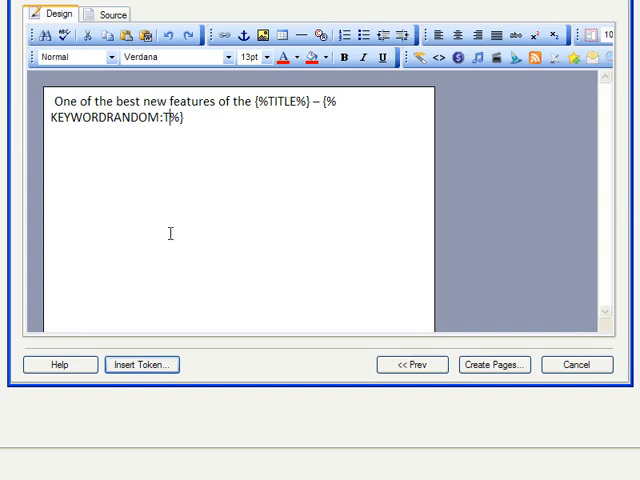
left_click(141, 364)
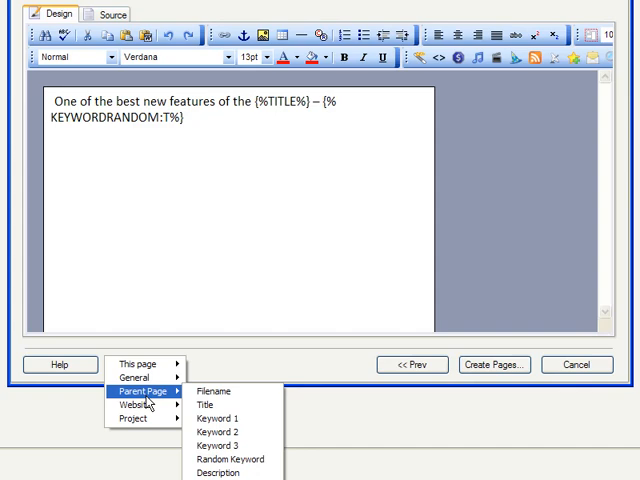
mouse_move(133, 418)
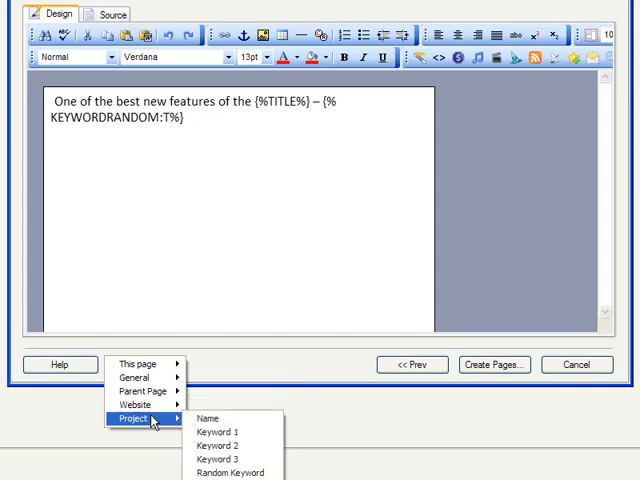
mouse_move(140, 390)
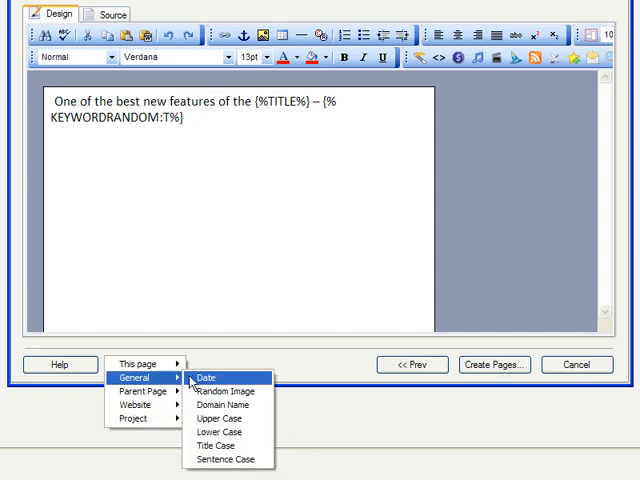
mouse_move(224, 381)
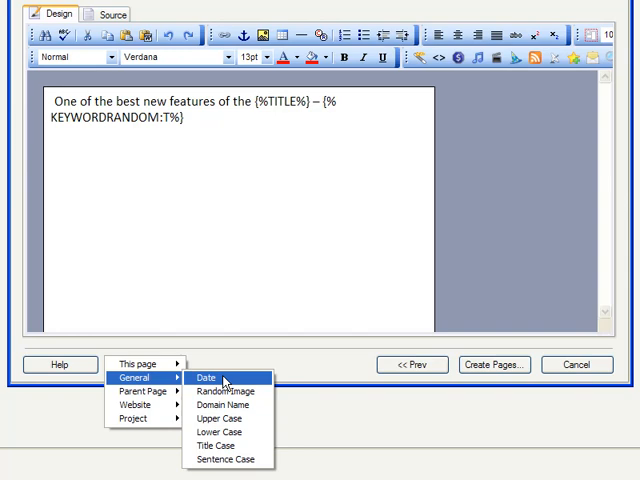
mouse_move(220, 390)
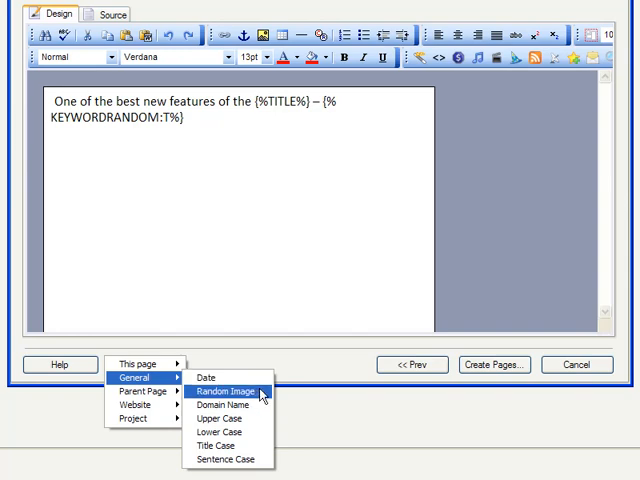
Step: Choose General > Random Image from the Insert Token menu
left_click(222, 389)
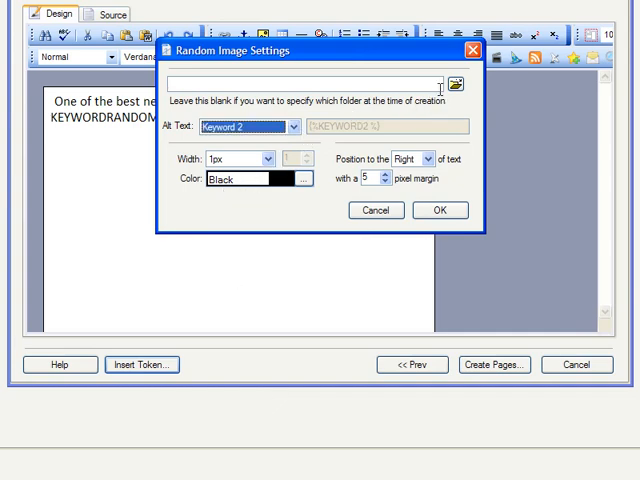
Step: Pick the IMAGES > general ASUS images folder, keep Keyword 2 alt text, and confirm
left_click(457, 84)
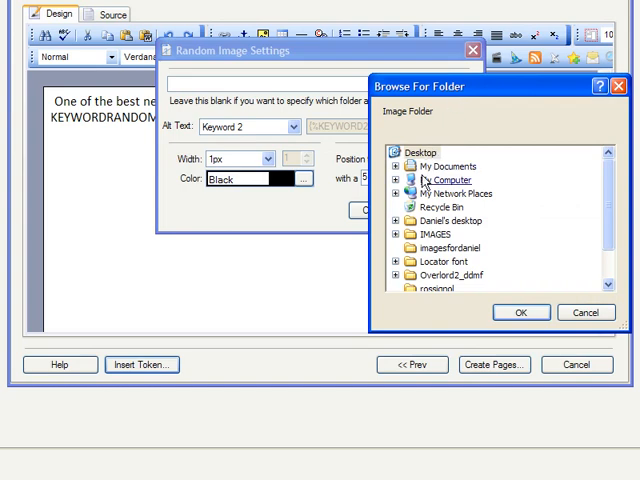
left_click(404, 234)
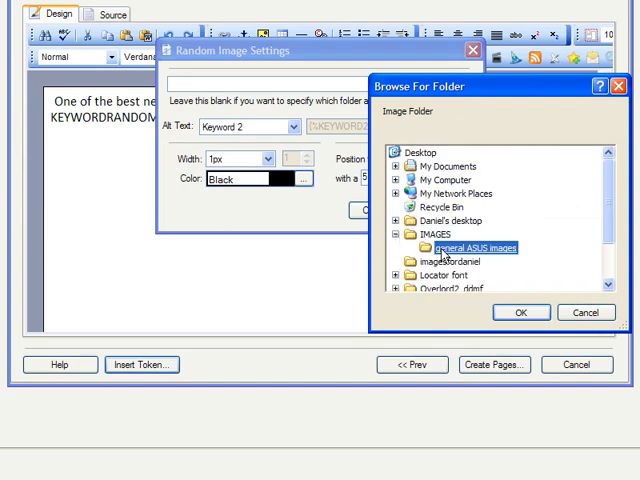
left_click(520, 312)
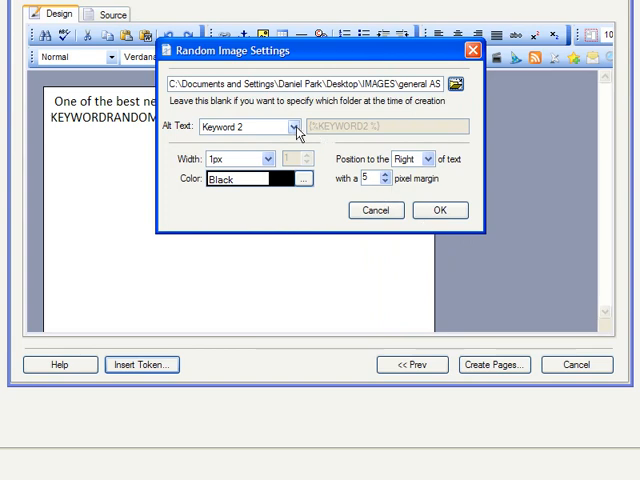
left_click(291, 127)
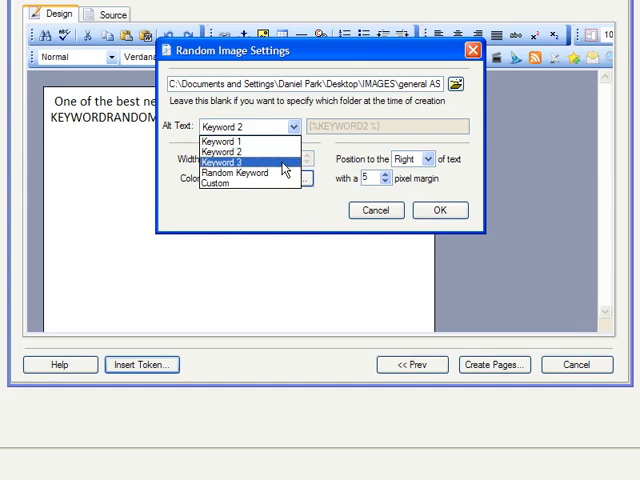
mouse_move(230, 139)
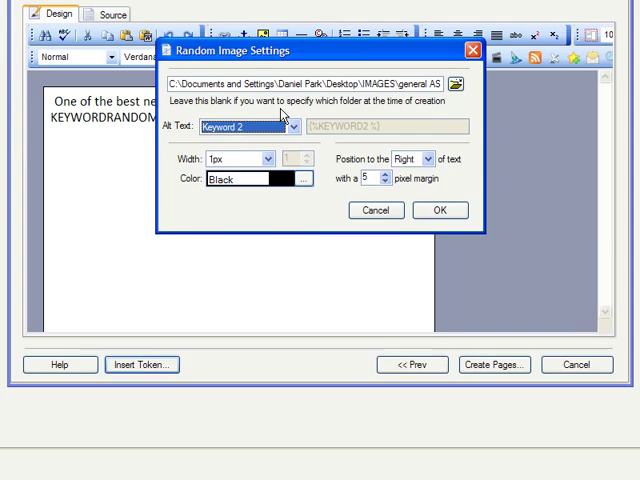
left_click(439, 210)
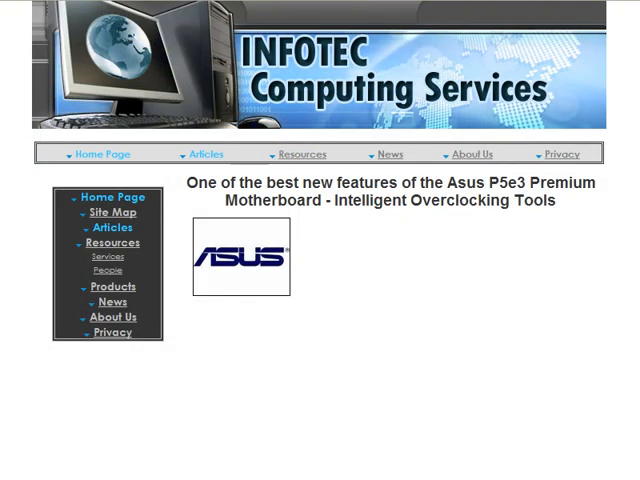